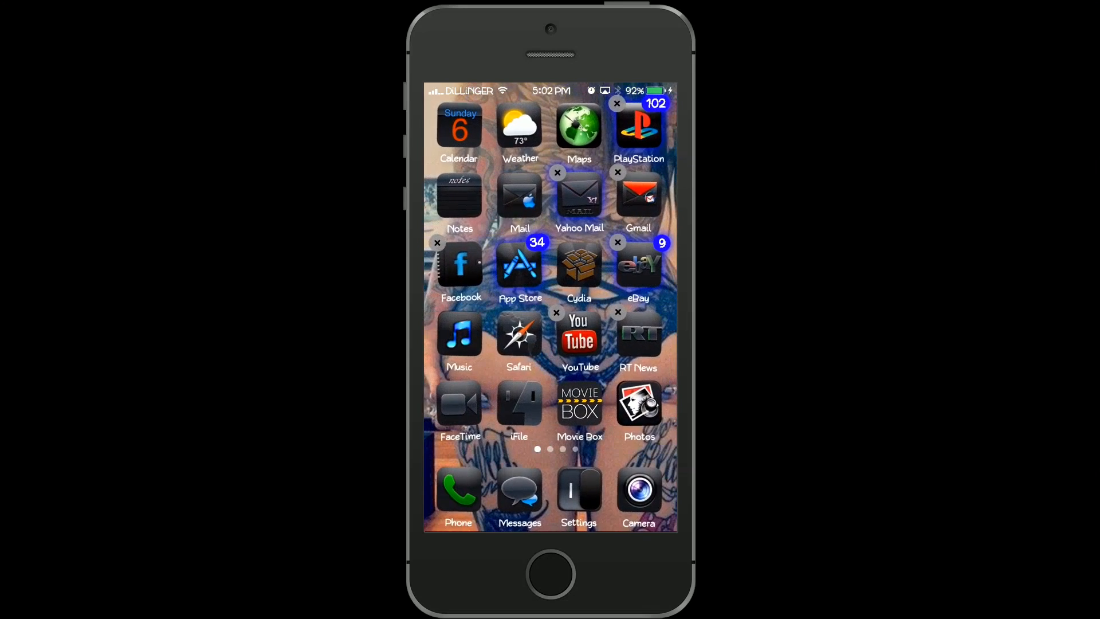
Exit icon jiggle mode so the Home Screen returns to normal.
left_click(638, 403)
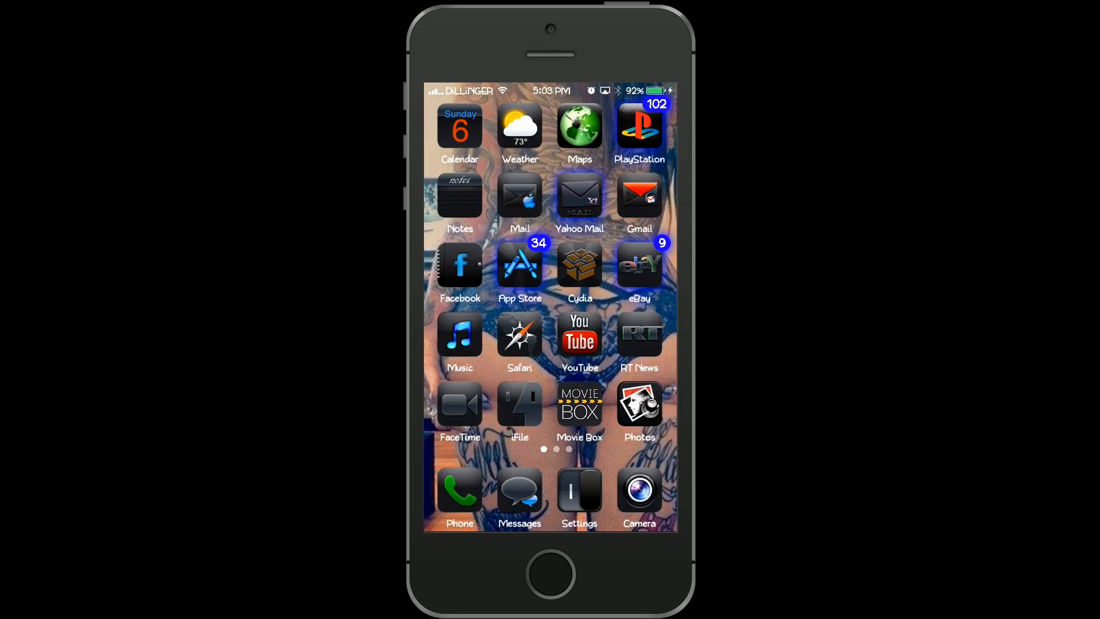
In iFile, navigate to /var/mobile/Documents and bring up the Open In list for an mp4 video.
left_click(518, 404)
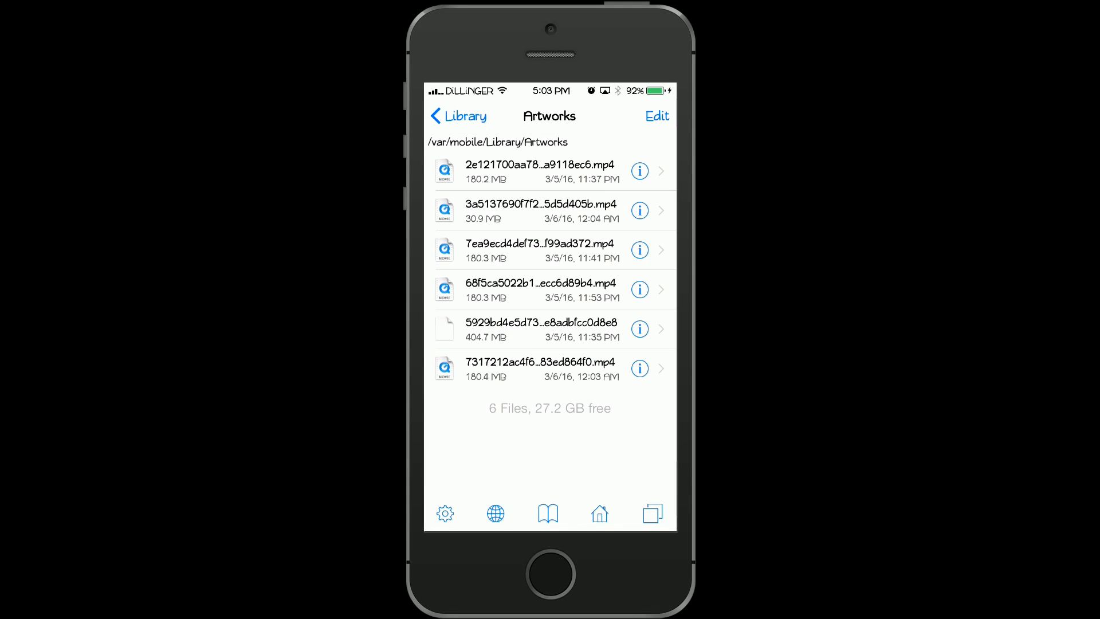
left_click(457, 116)
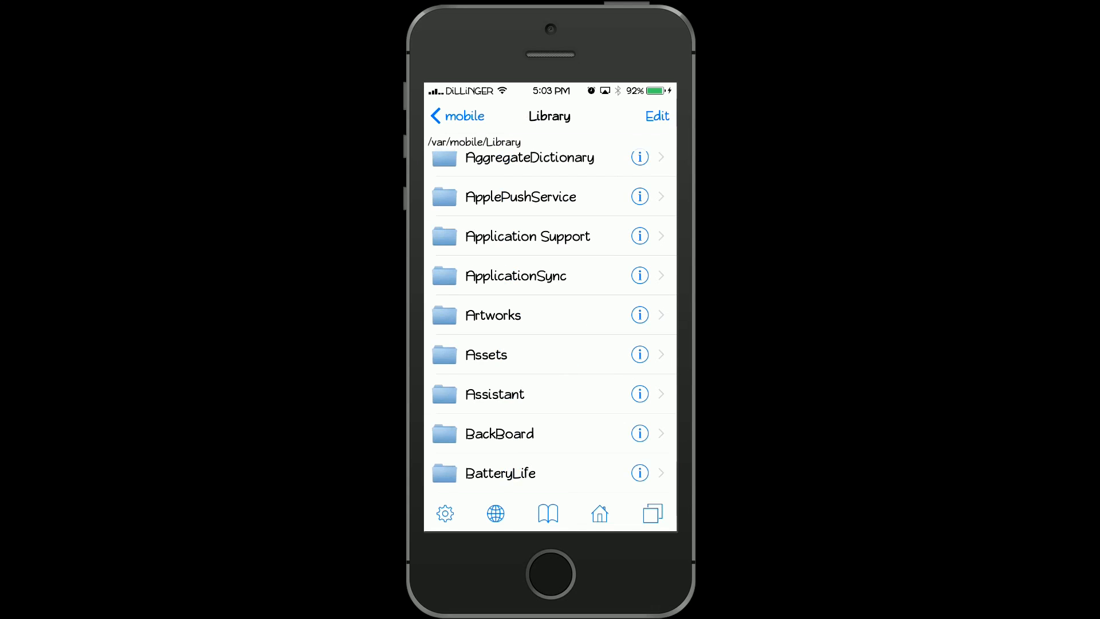
left_click(457, 116)
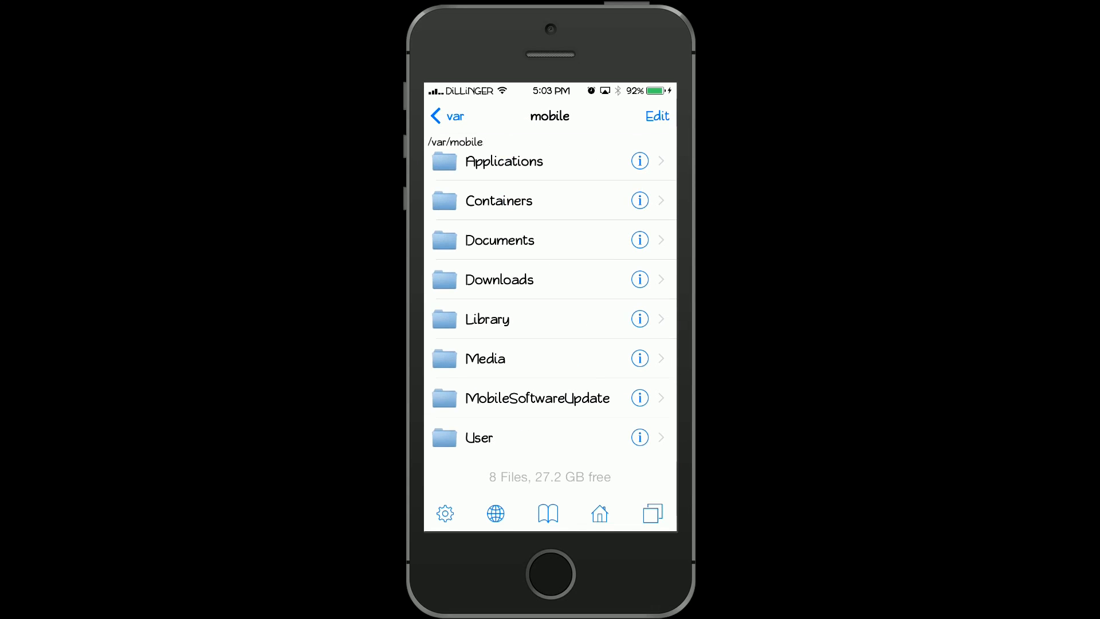
left_click(499, 240)
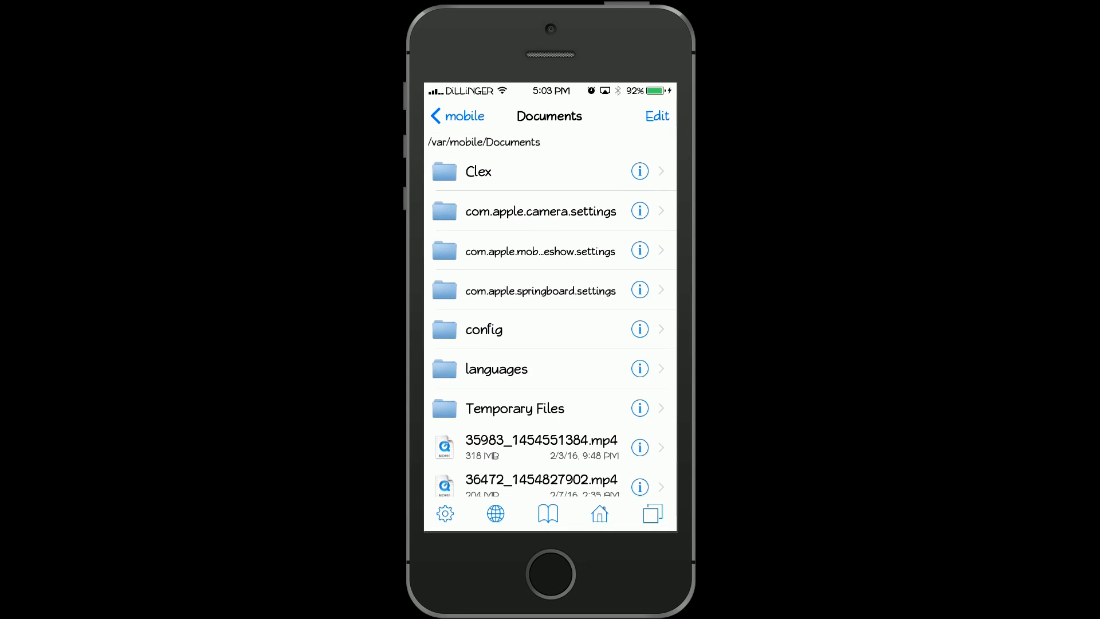
scroll("down", 3)
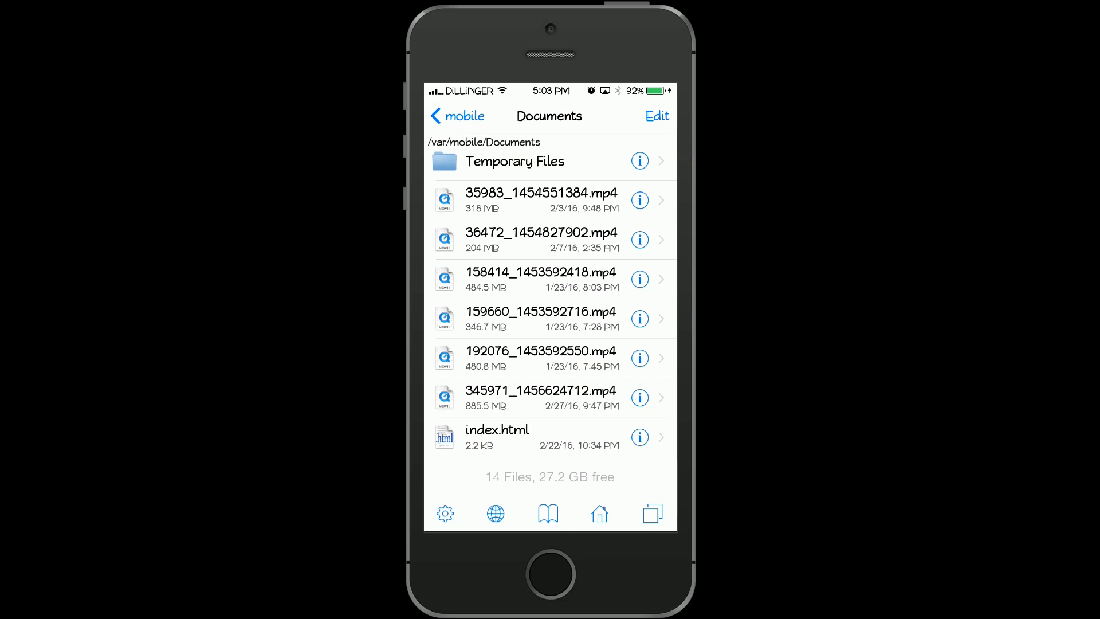
left_click(548, 358)
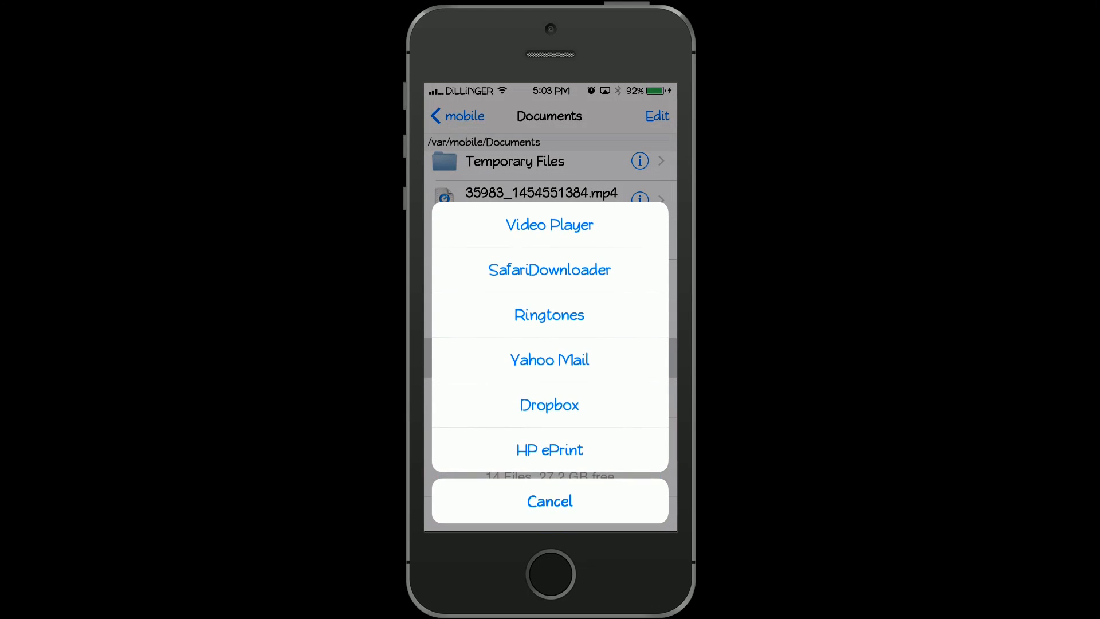
Send the mp4 video to SafariDownloader, reaching its Import Media screen.
left_click(549, 500)
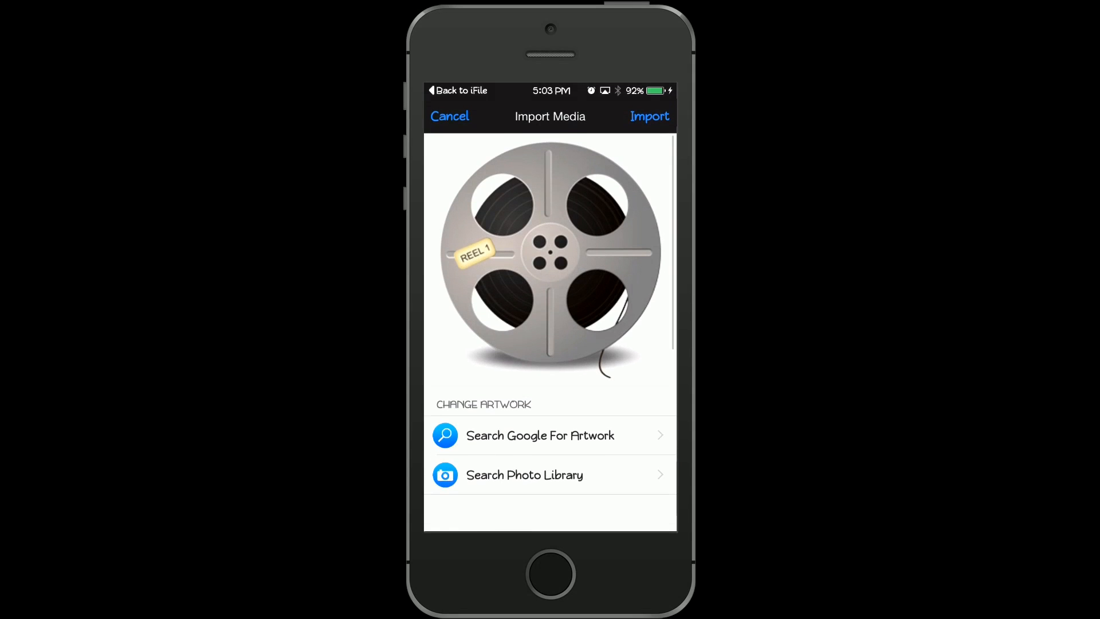
Dismiss Import Media, browse to mobile's Documents folder and bring up the share sheet for the mp4 videos.
left_click(648, 116)
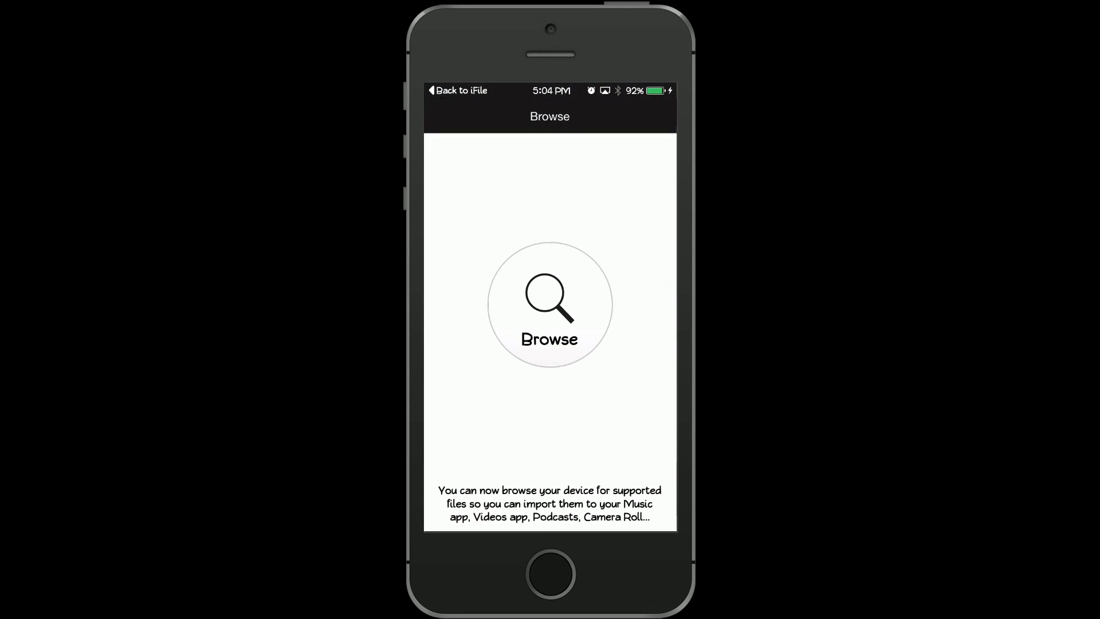
left_click(548, 305)
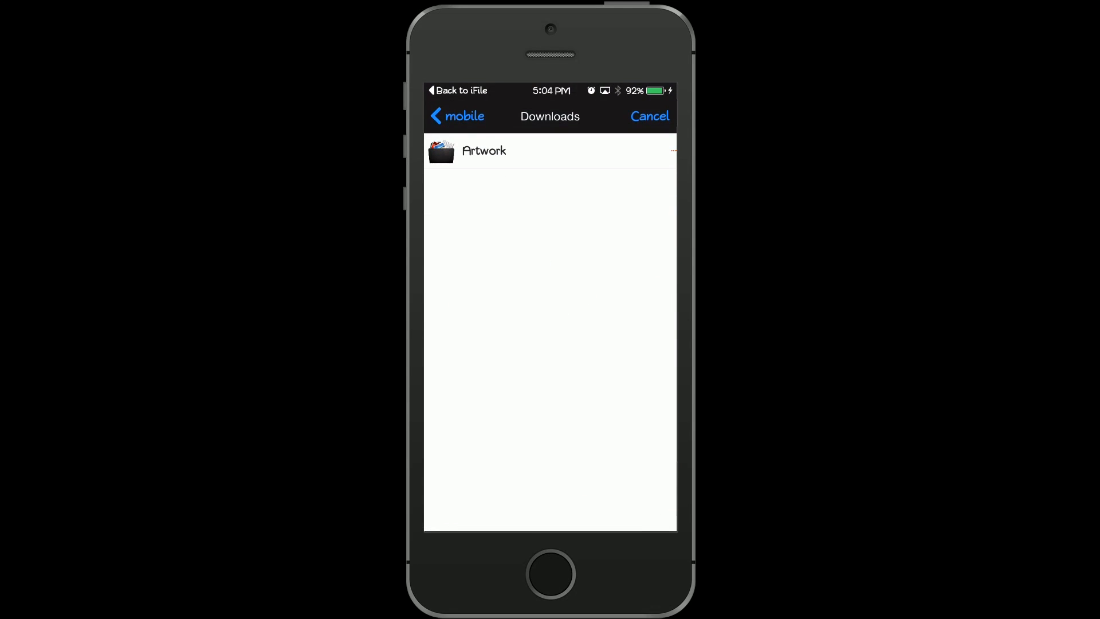
left_click(456, 116)
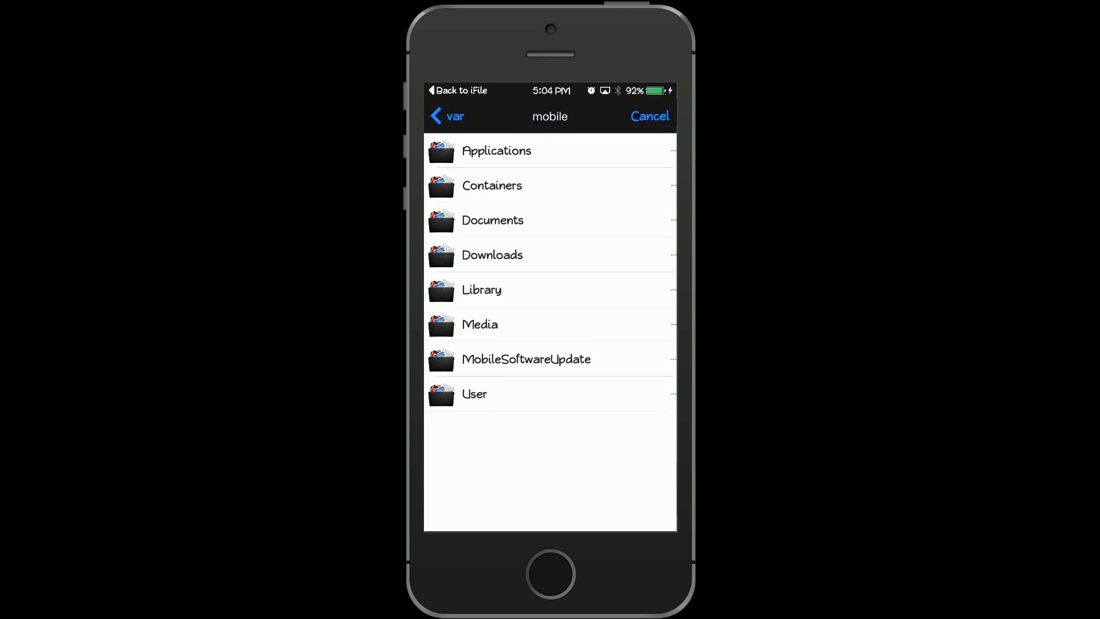
left_click(493, 219)
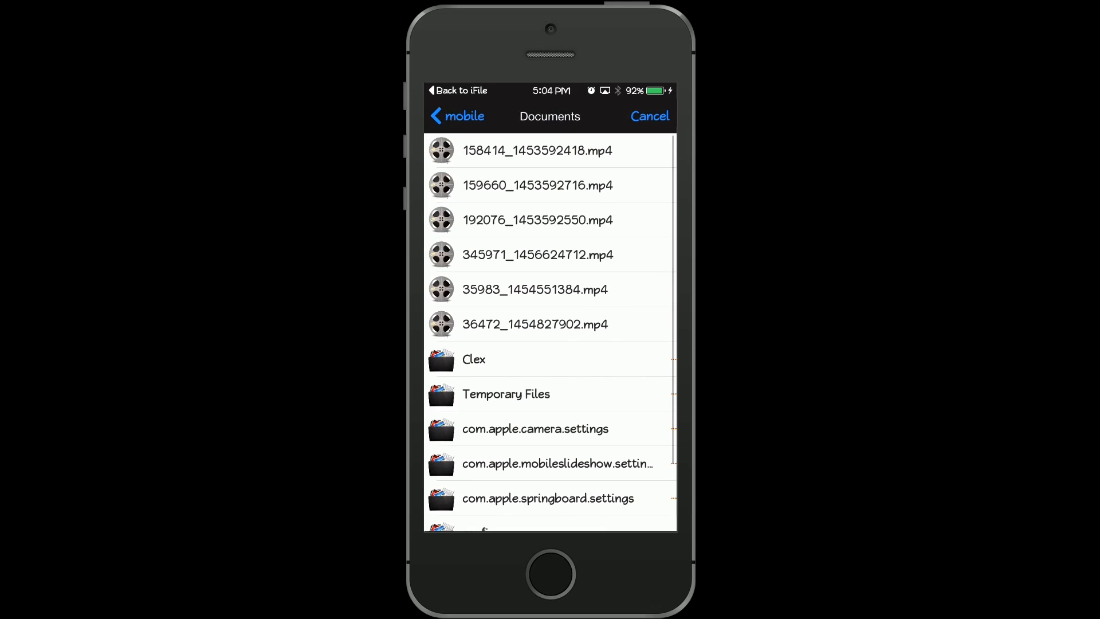
left_click(538, 220)
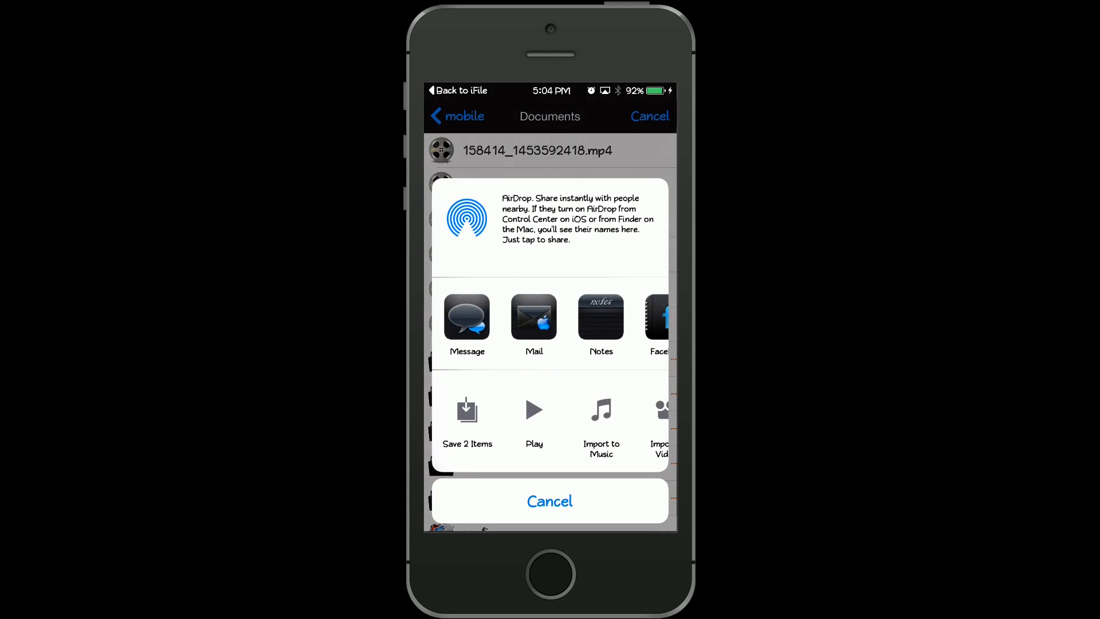
Save the two videos, return to the Home Screen and open the Photos Videos album.
left_click(467, 410)
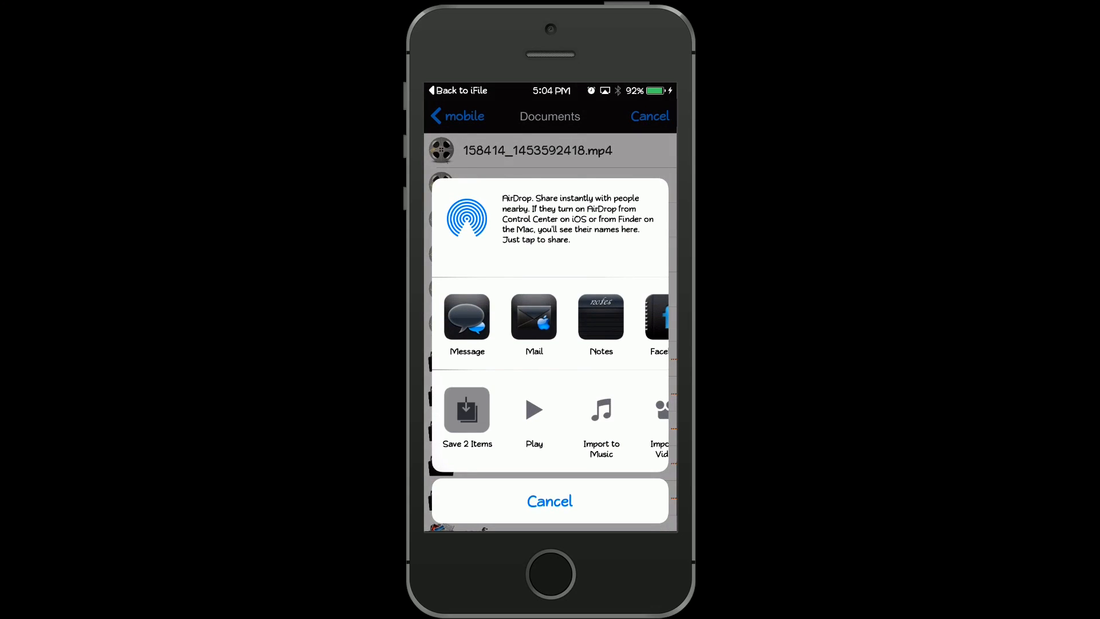
left_click(550, 500)
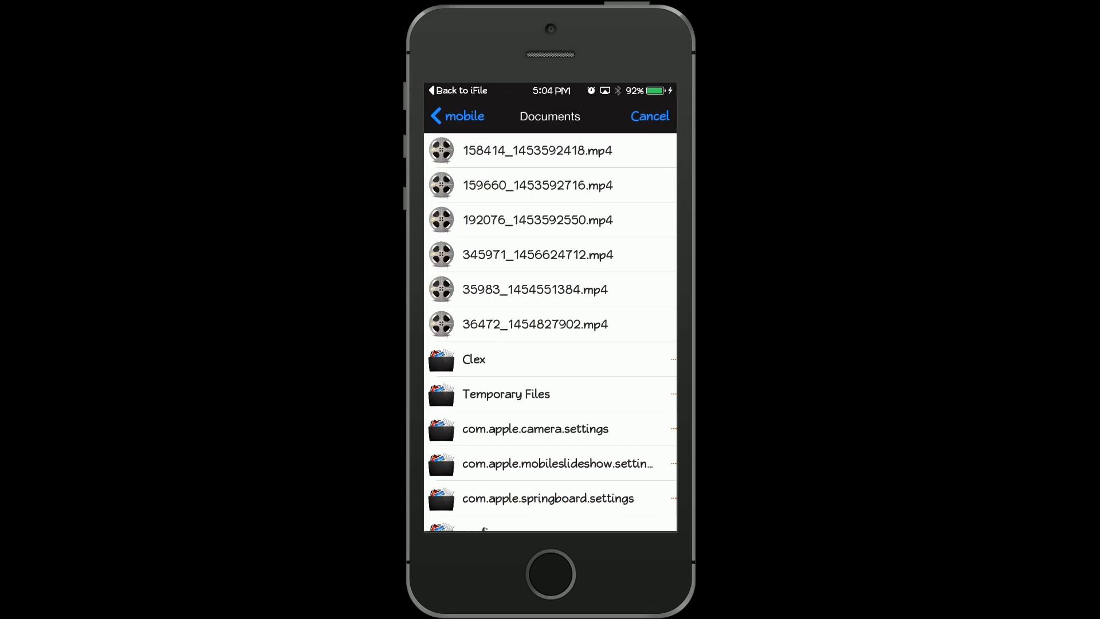
left_click(463, 116)
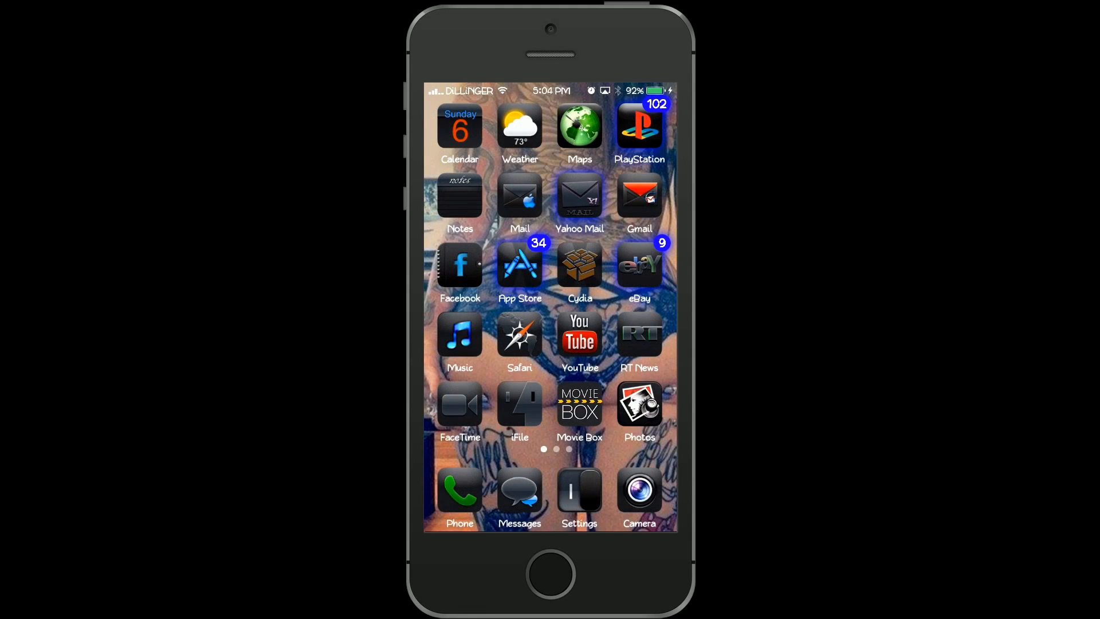
left_click(639, 403)
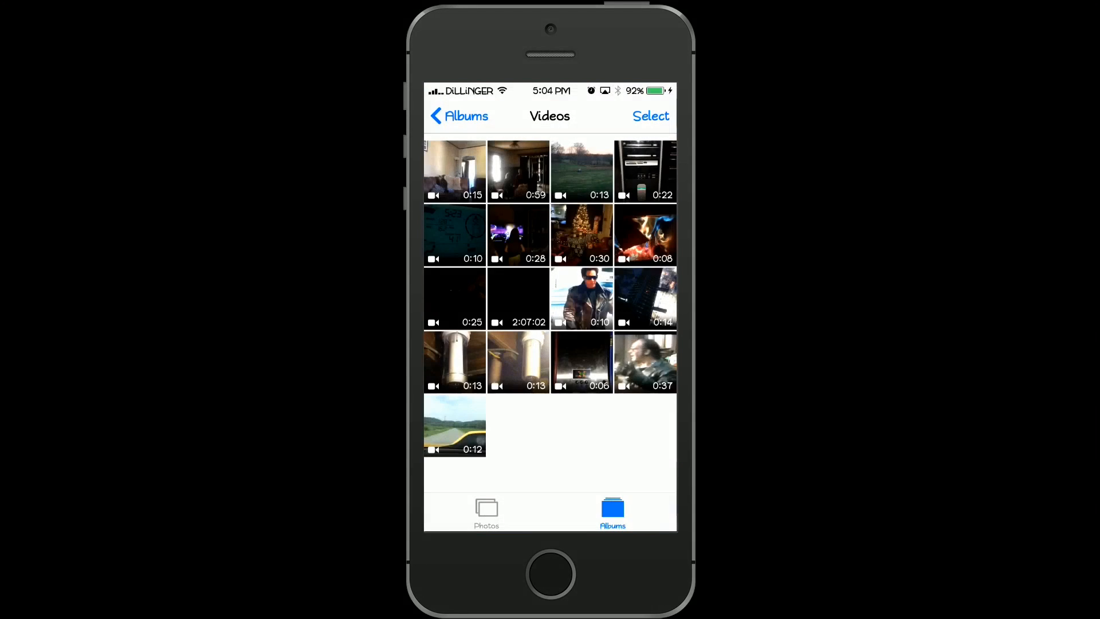